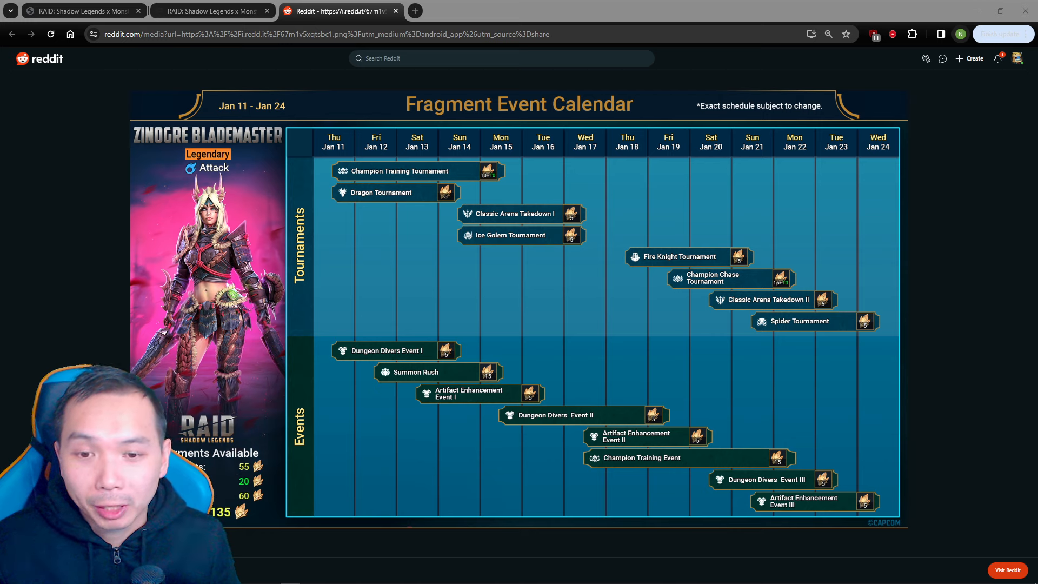
pyautogui.moveTo(467, 279)
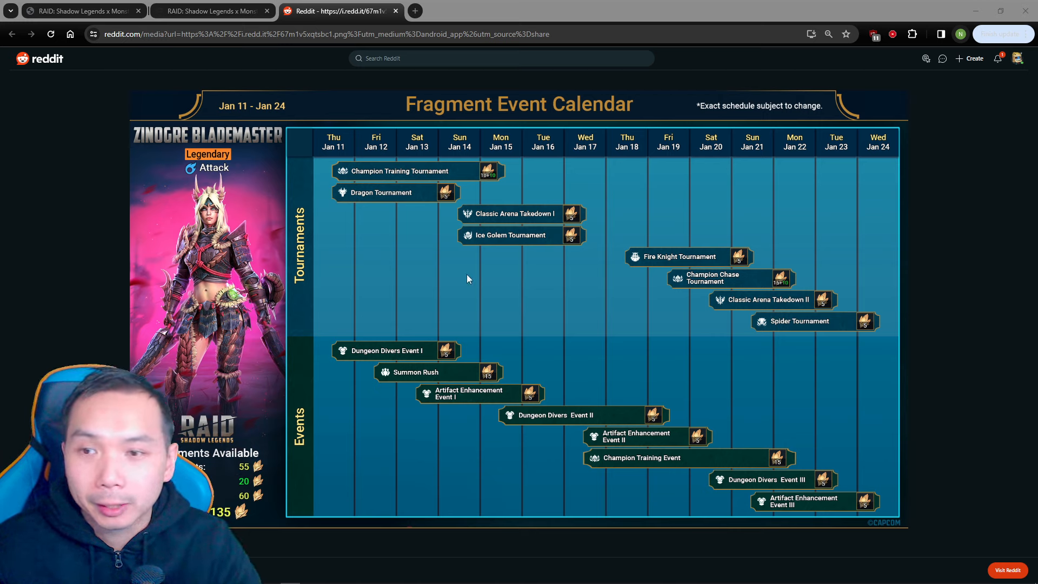
pyautogui.moveTo(592, 212)
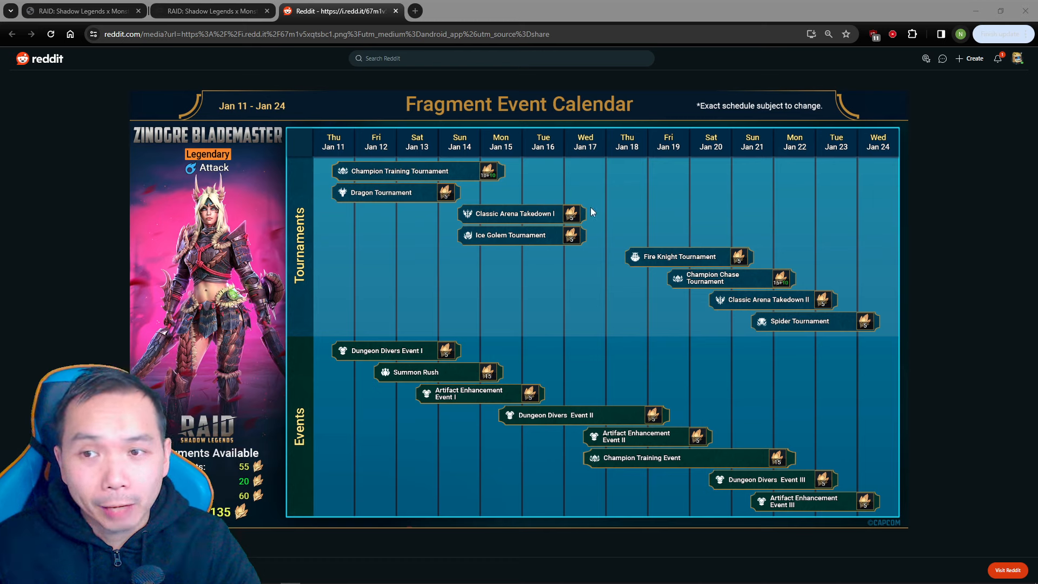
pyautogui.moveTo(505, 257)
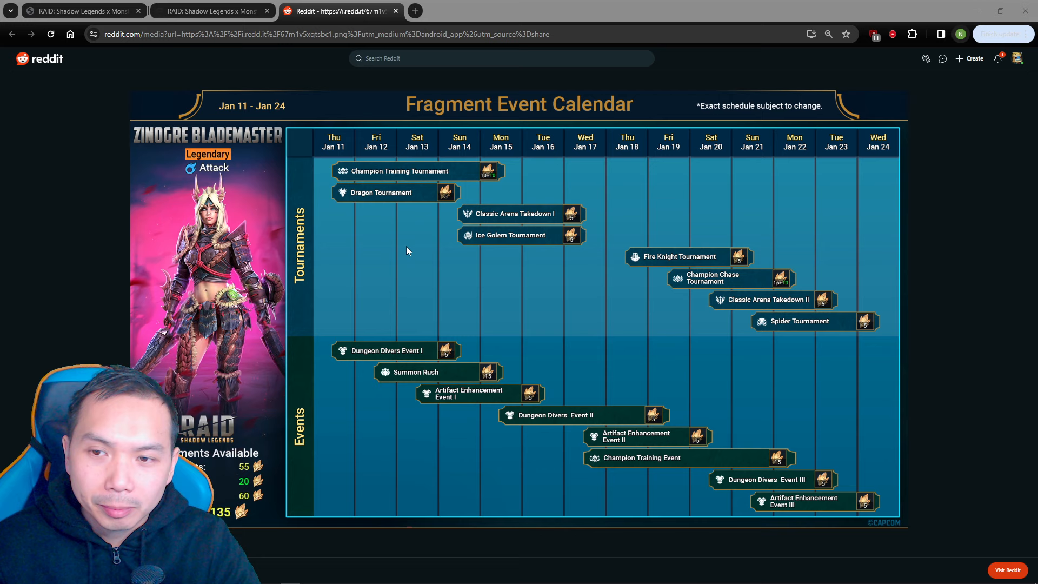
pyautogui.moveTo(407, 248)
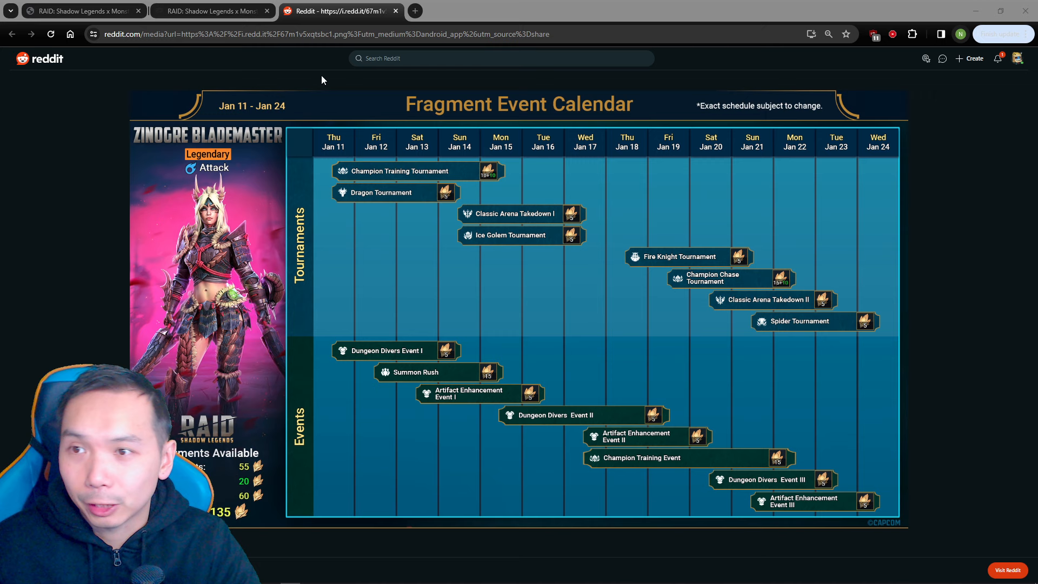
pyautogui.moveTo(520, 120)
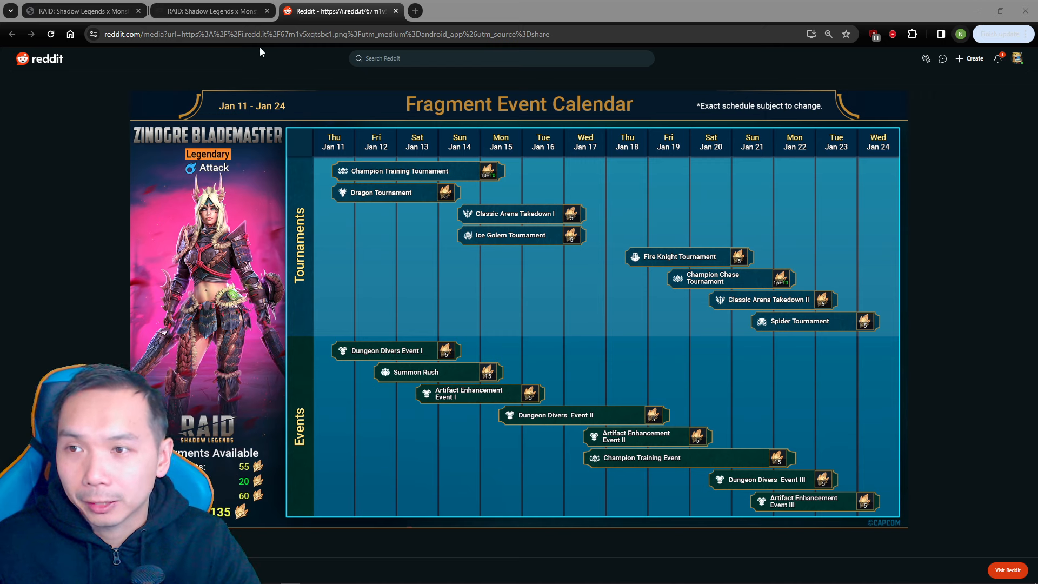
# - View the live Plarium page's five Monster Hunter cards, revealing Fatalis and R. Nergigante Archer details
pyautogui.click(211, 11)
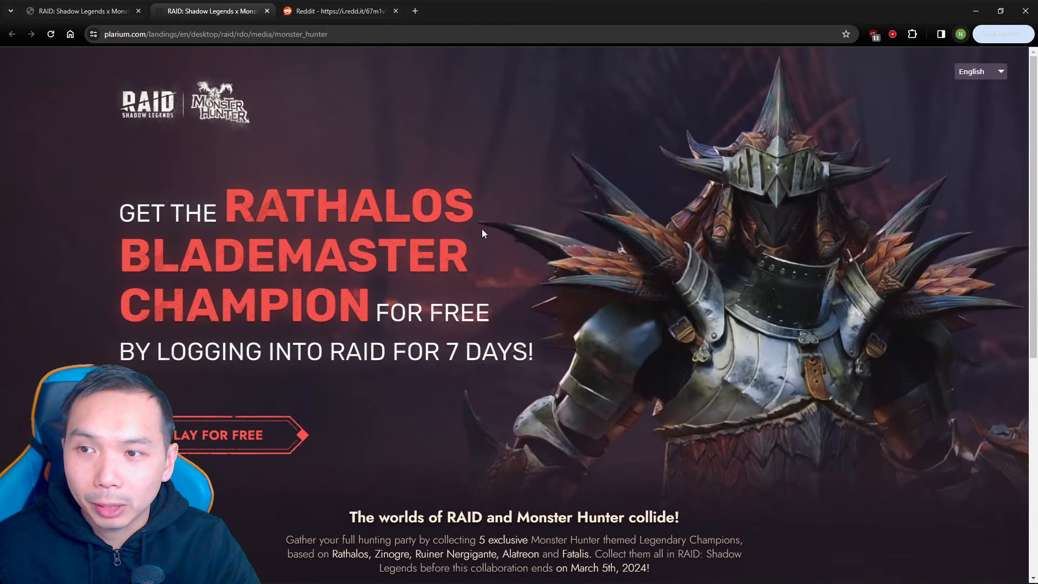
pyautogui.scroll(-3)
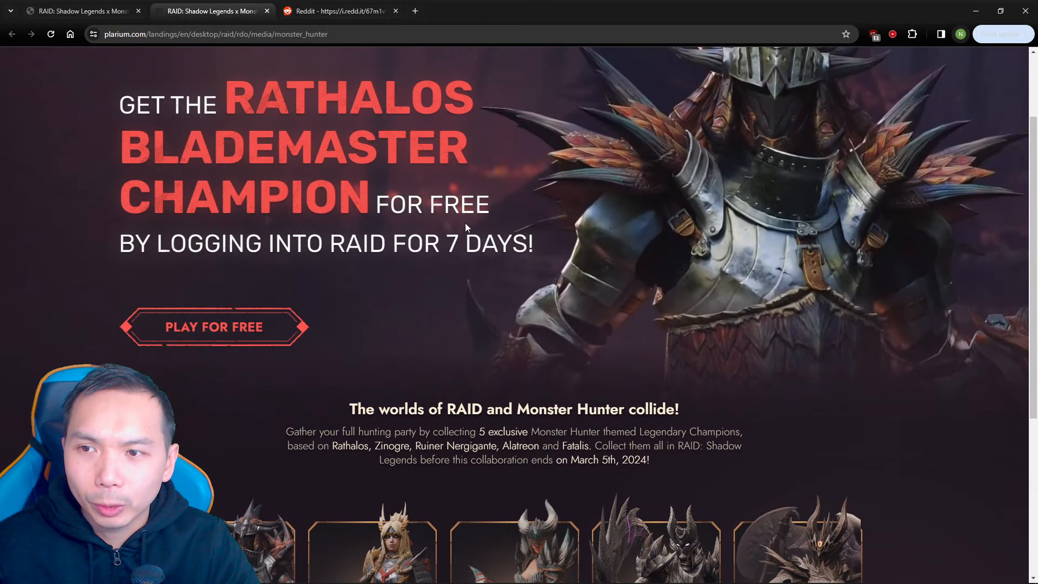
pyautogui.scroll(-3)
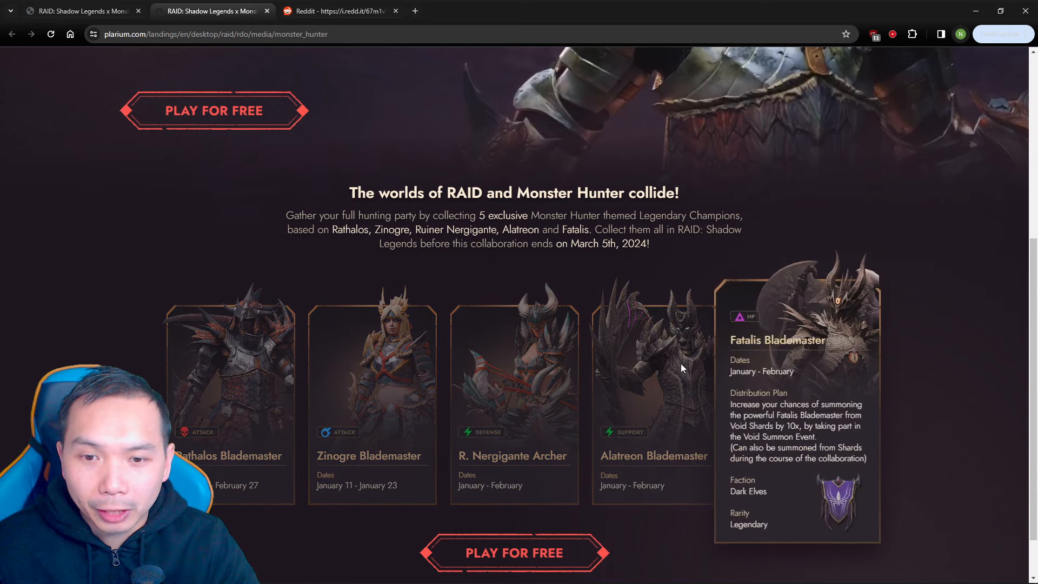
pyautogui.scroll(-3)
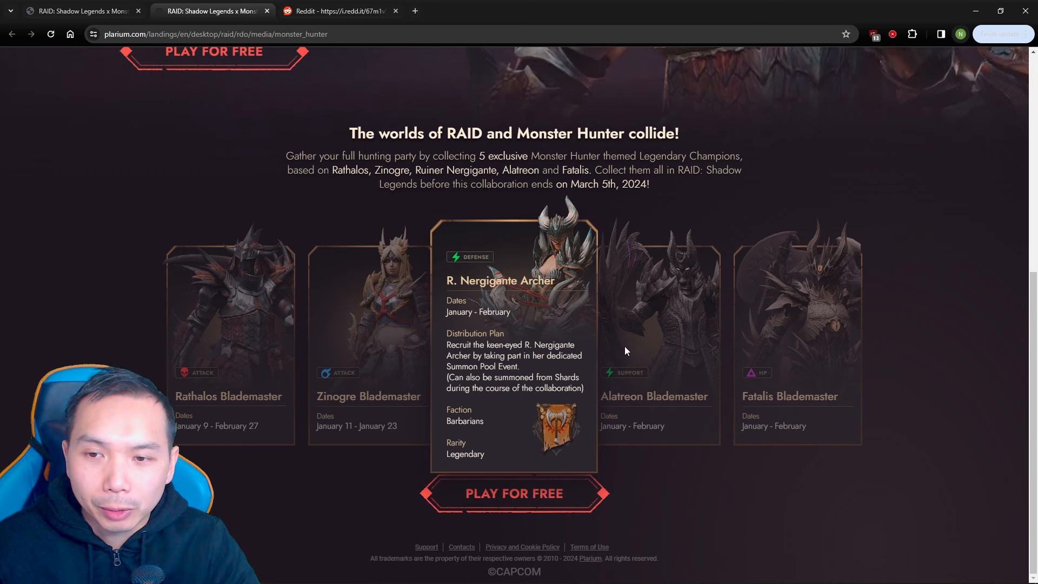
pyautogui.moveTo(489, 382)
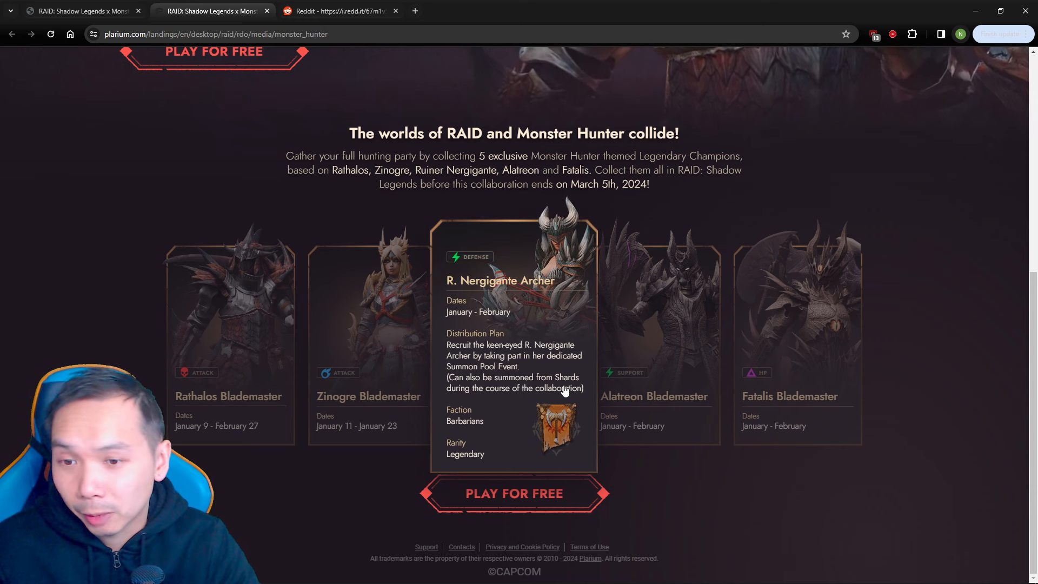
pyautogui.moveTo(646, 324)
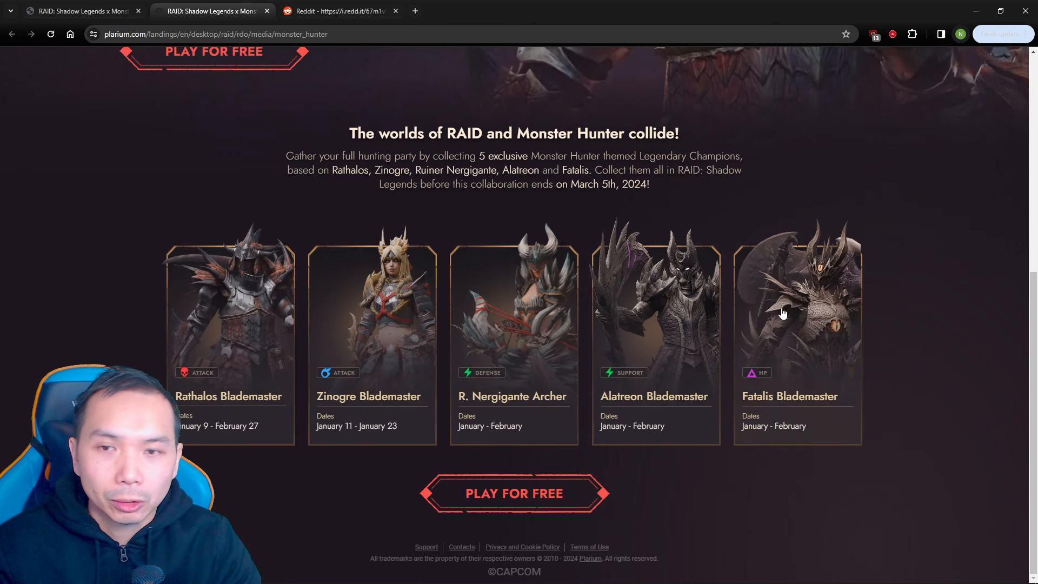
pyautogui.moveTo(338, 11)
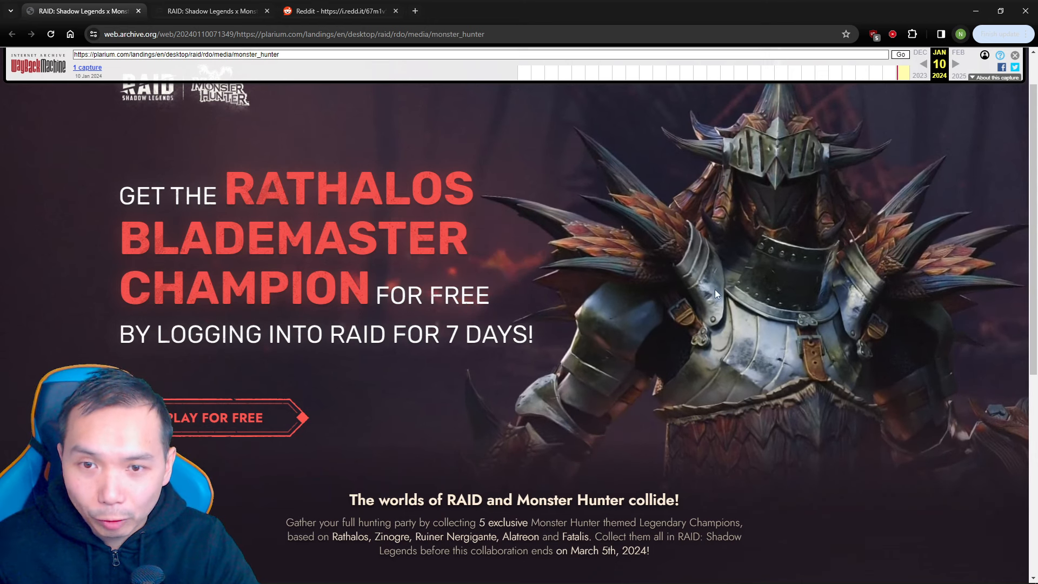
# - Scroll the 10 Jan 2024 archived capture to the five champion cards with specific dates
pyautogui.scroll(-3)
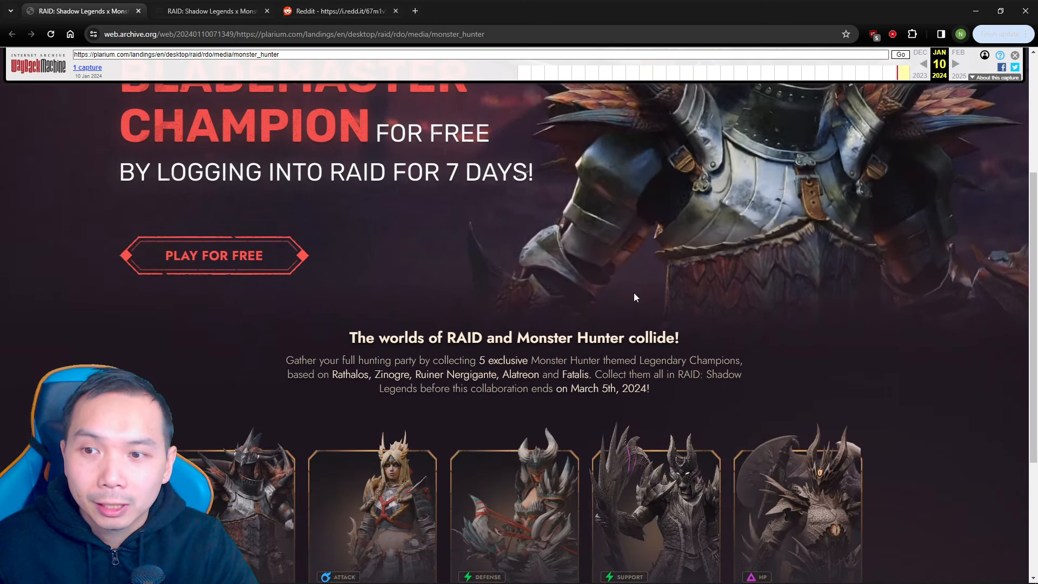
pyautogui.scroll(-3)
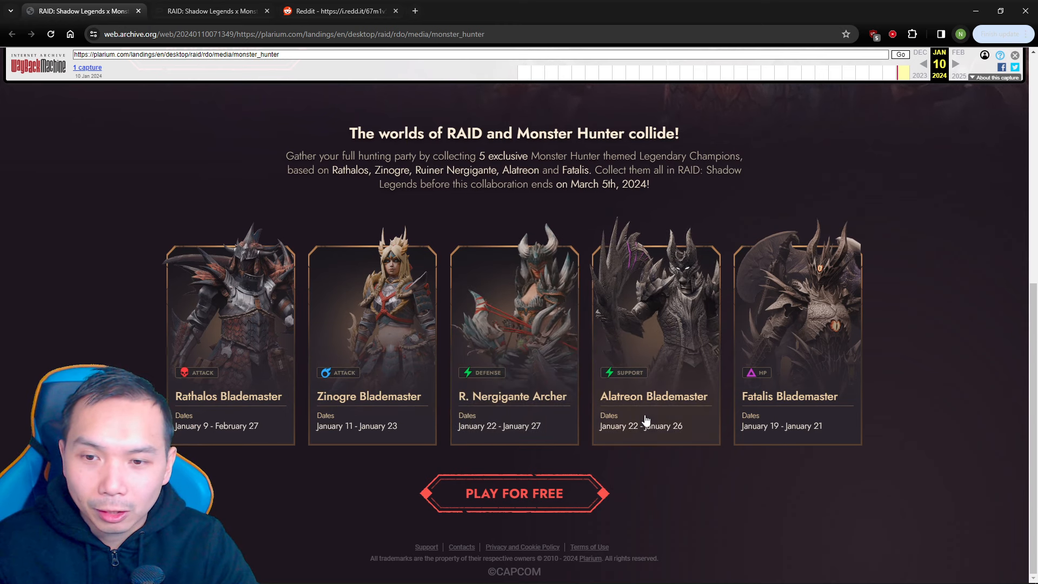
pyautogui.moveTo(549, 358)
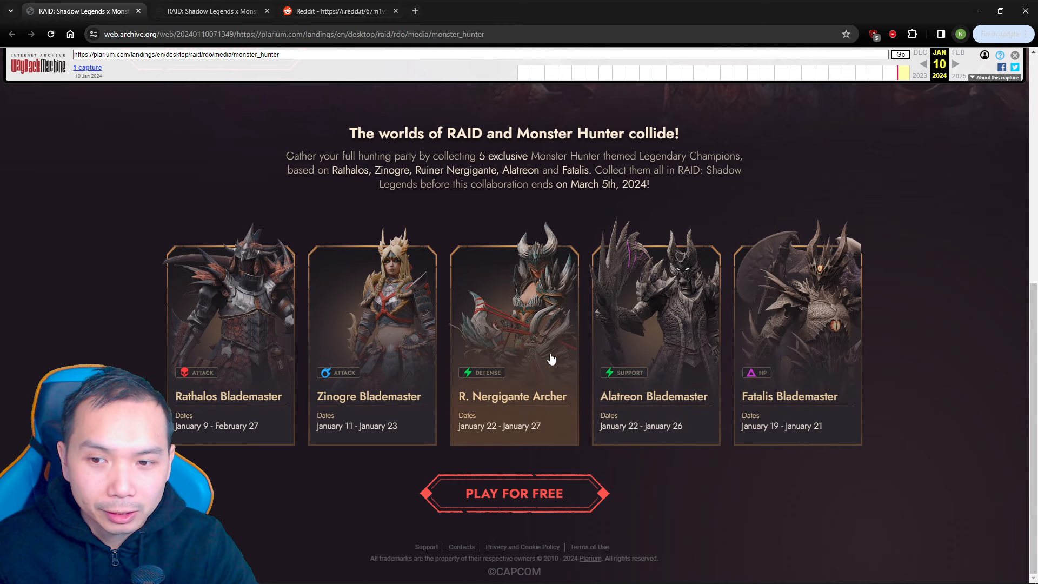
pyautogui.moveTo(580, 333)
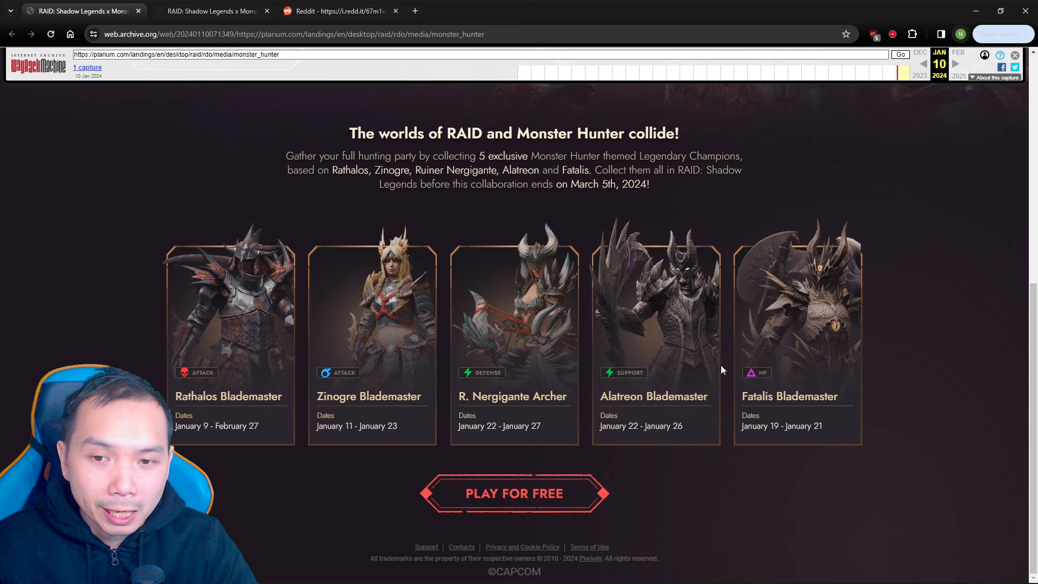
pyautogui.moveTo(527, 429)
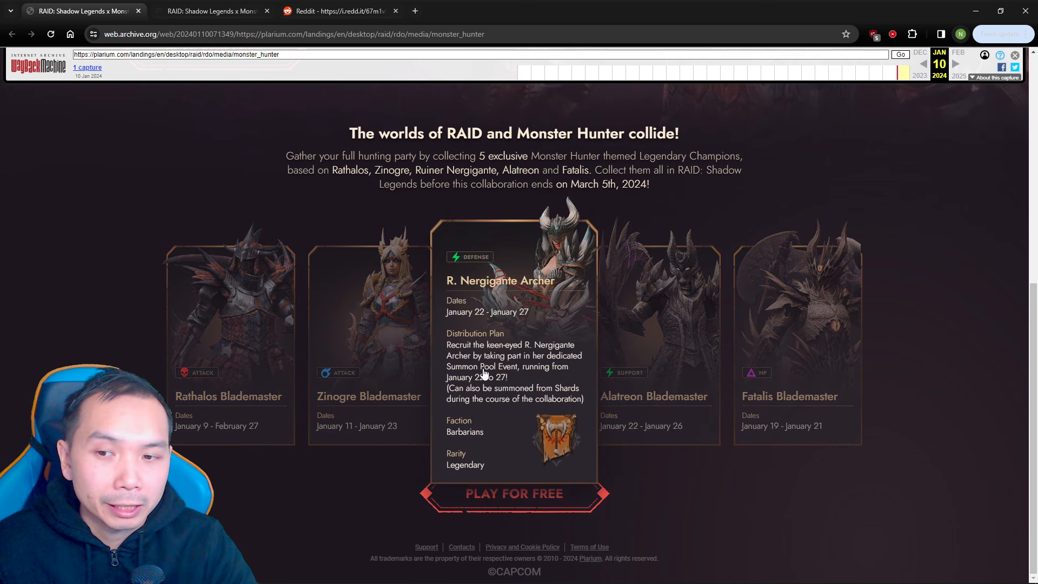
pyautogui.moveTo(526, 387)
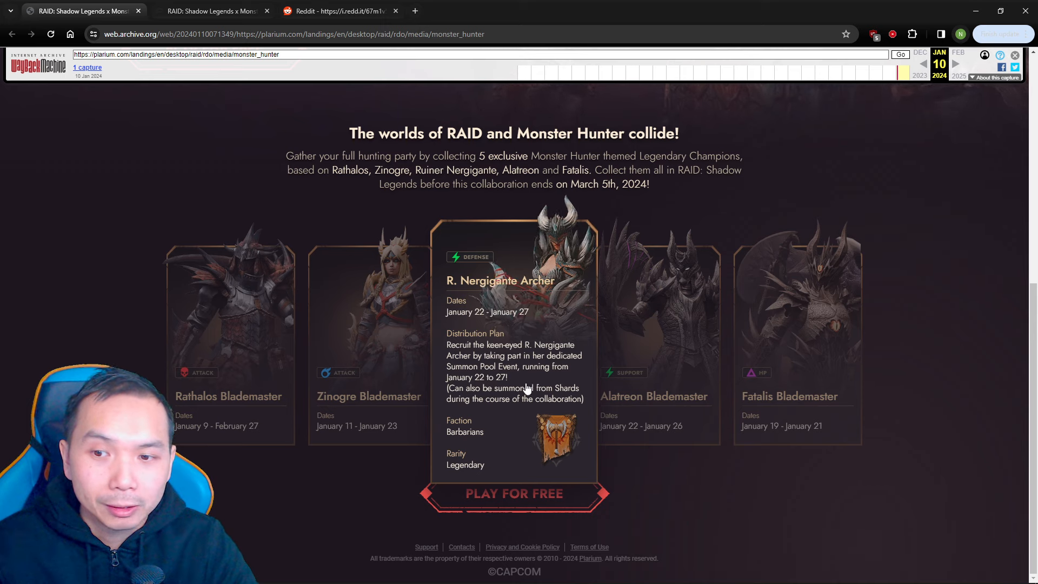
pyautogui.moveTo(525, 391)
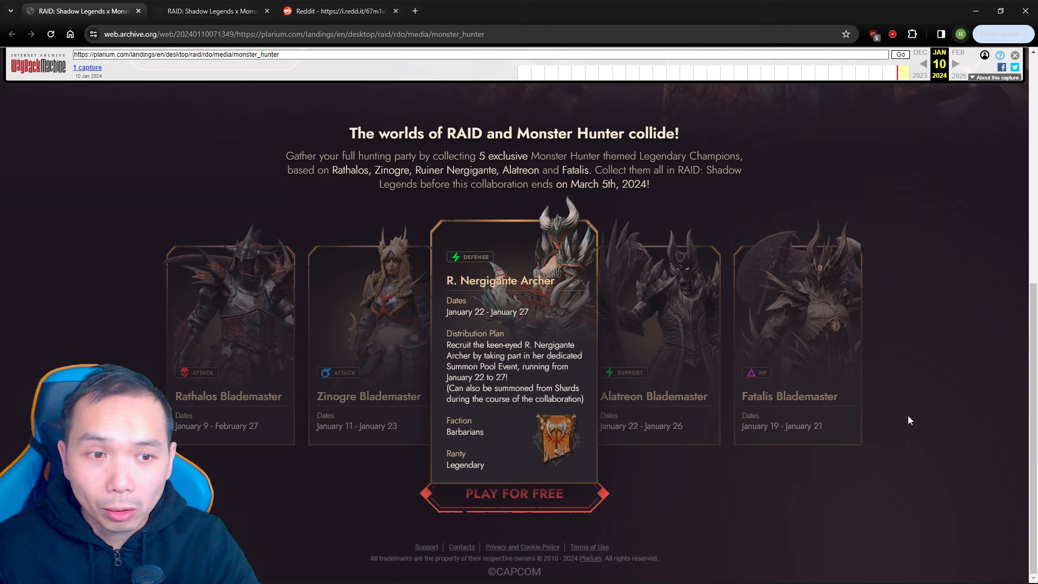
pyautogui.click(996, 574)
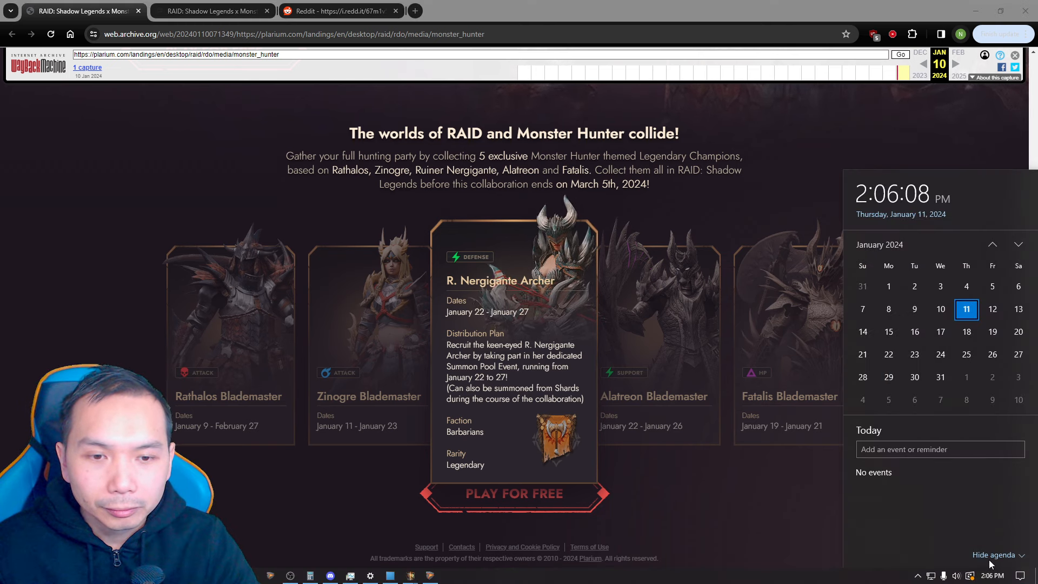
pyautogui.moveTo(520, 399)
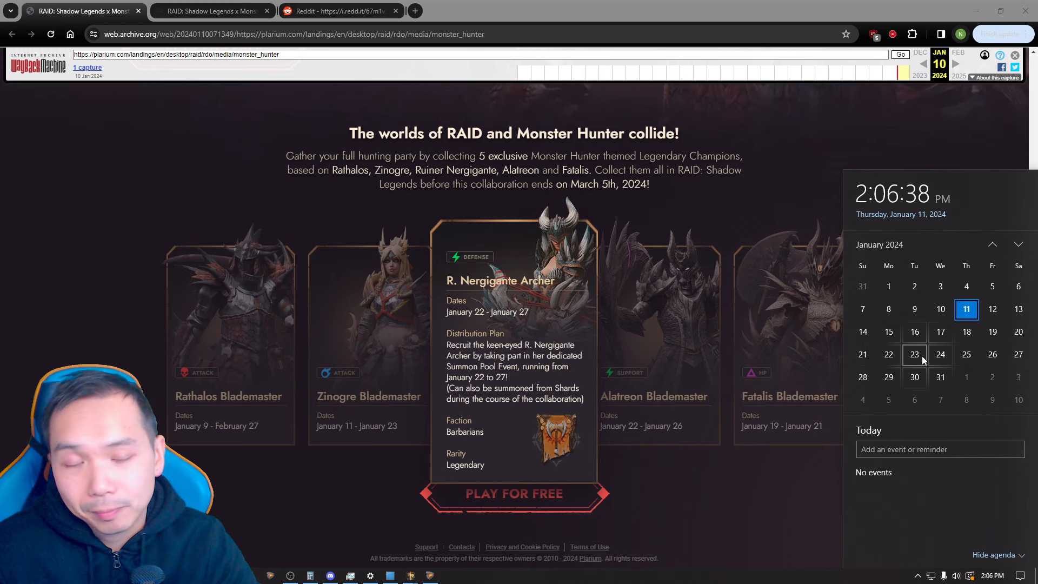
pyautogui.moveTo(672, 461)
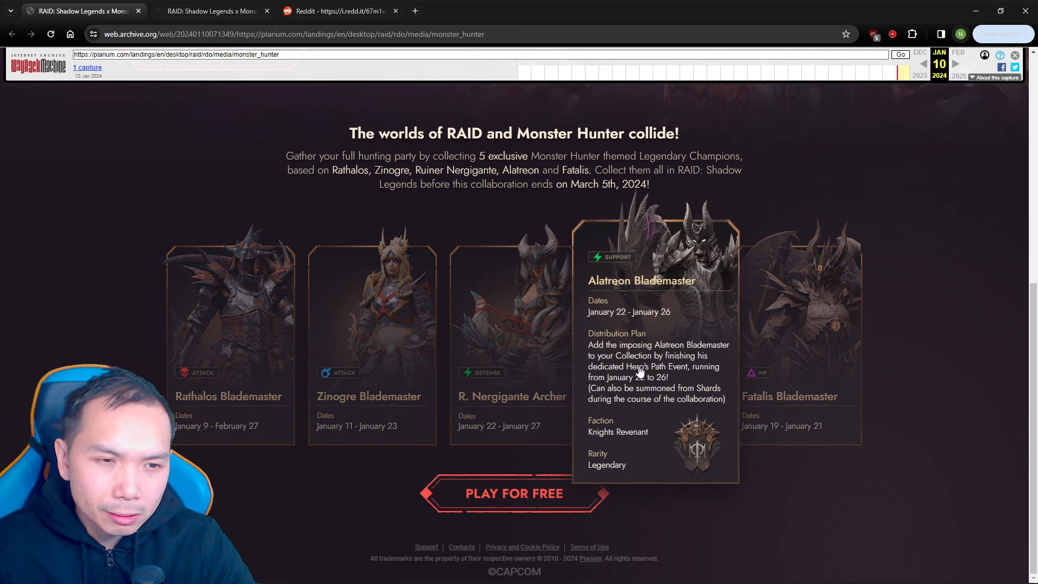
pyautogui.moveTo(651, 327)
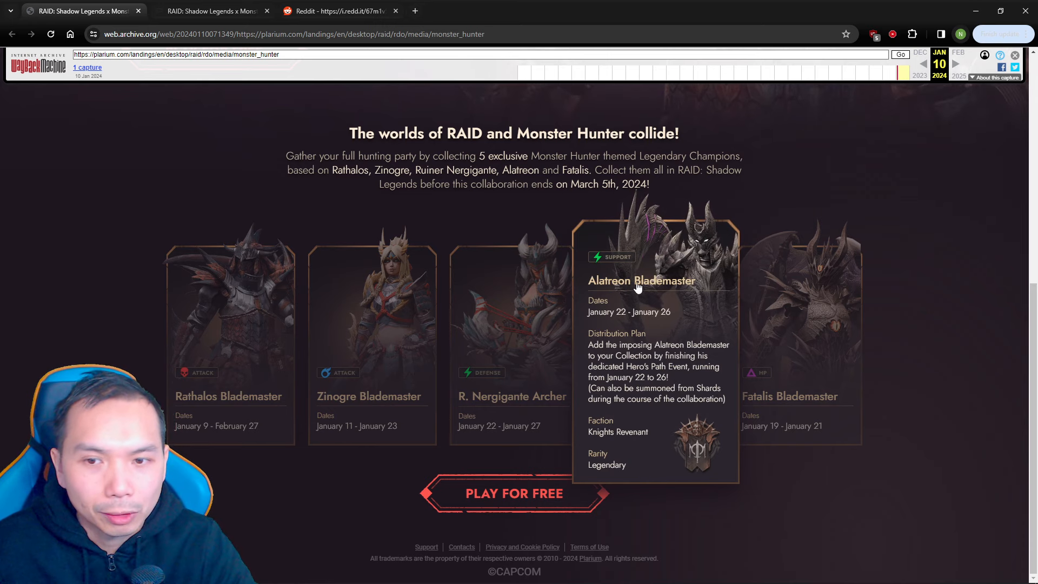
pyautogui.moveTo(803, 477)
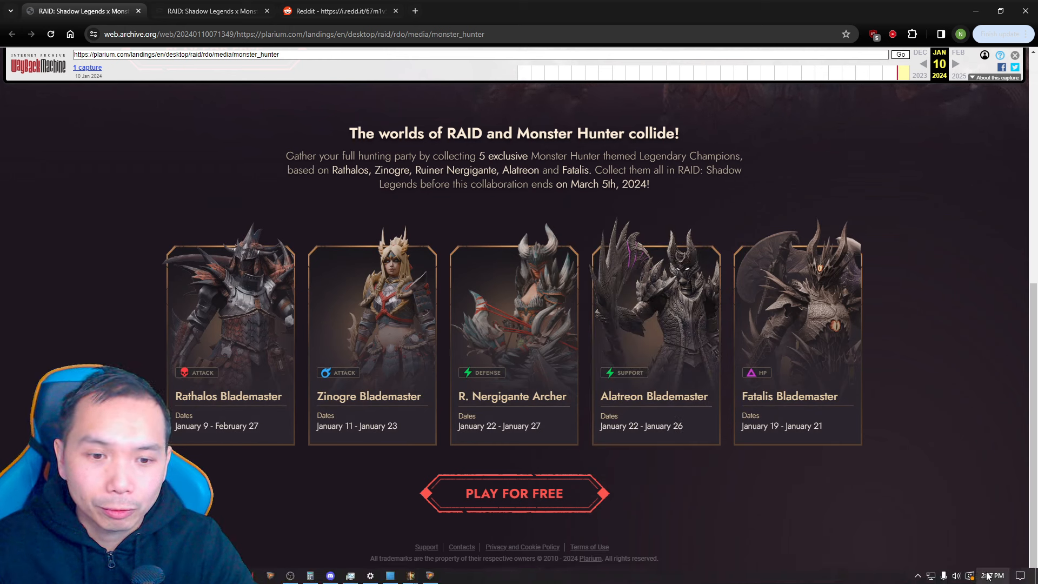
# - Reveal Zinogre Blademaster's archived January 11–23 Champion Fragment Event details
pyautogui.click(993, 575)
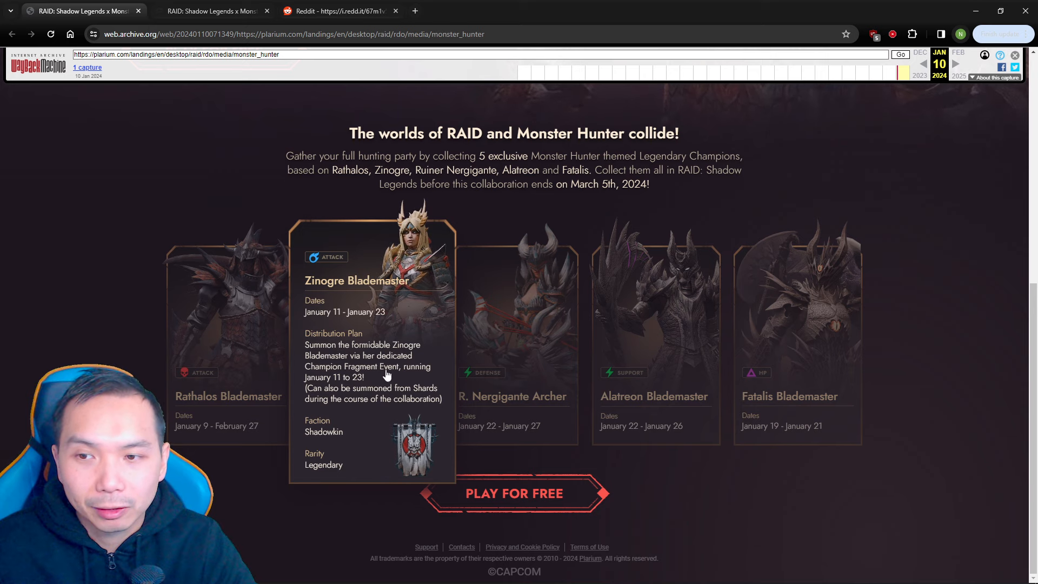
pyautogui.moveTo(983, 562)
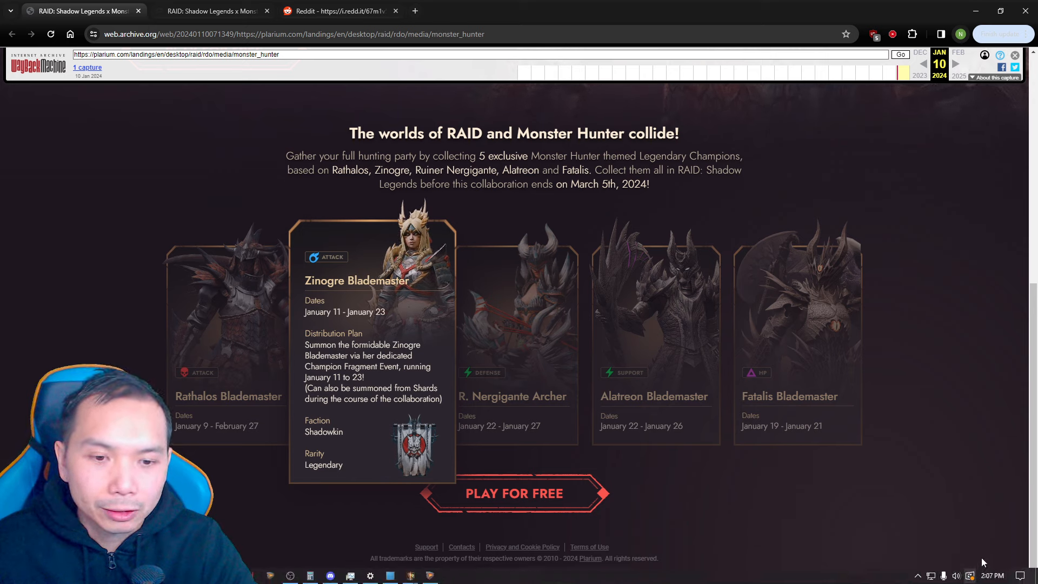
# - Check the Reddit Jan 11 – Jan 24 calendar image, then return to the archived collab page
pyautogui.click(324, 11)
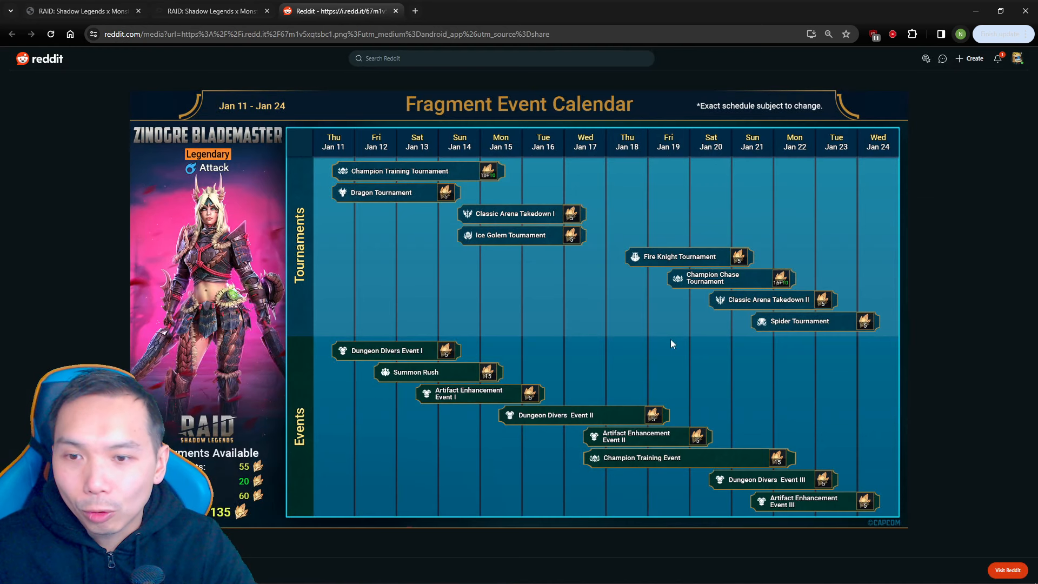
pyautogui.moveTo(771, 302)
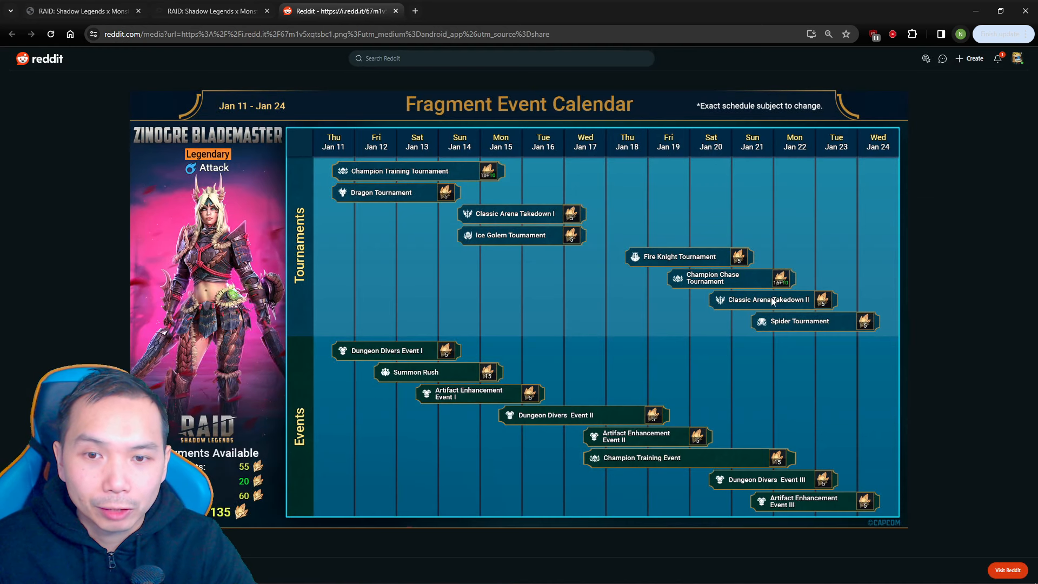
pyautogui.moveTo(790, 227)
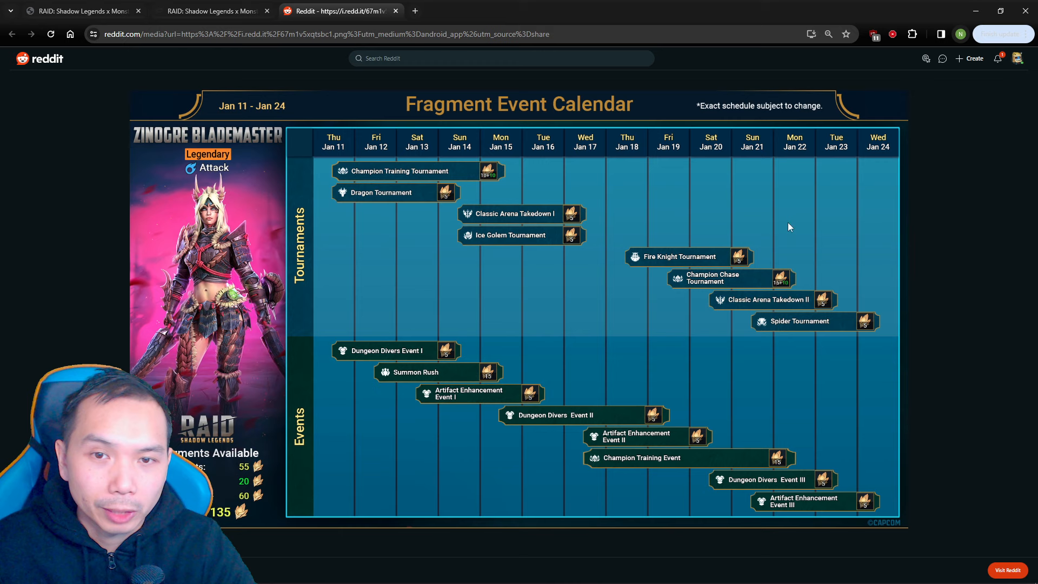
pyautogui.moveTo(808, 274)
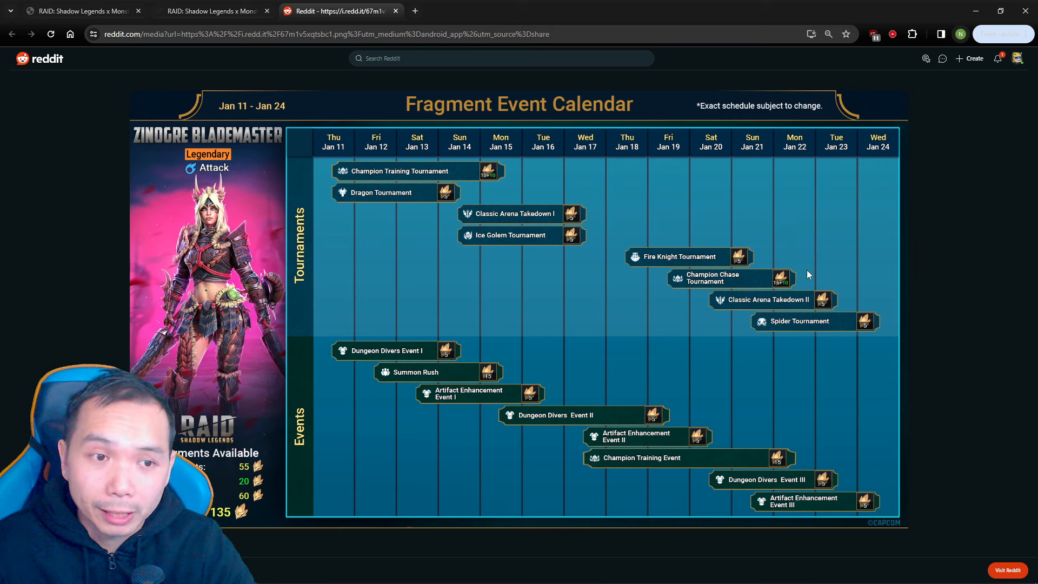
pyautogui.moveTo(806, 278)
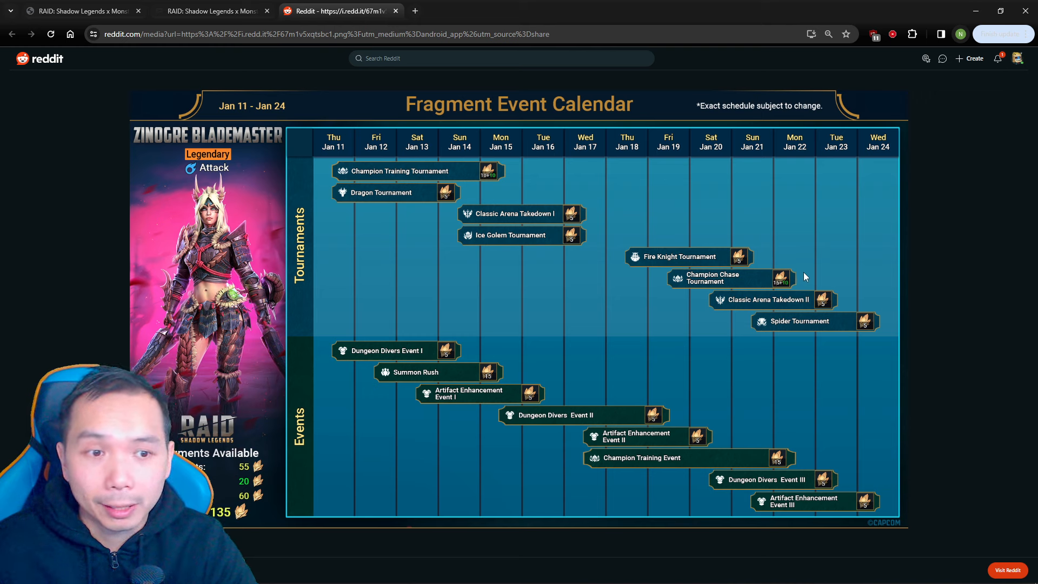
pyautogui.click(76, 11)
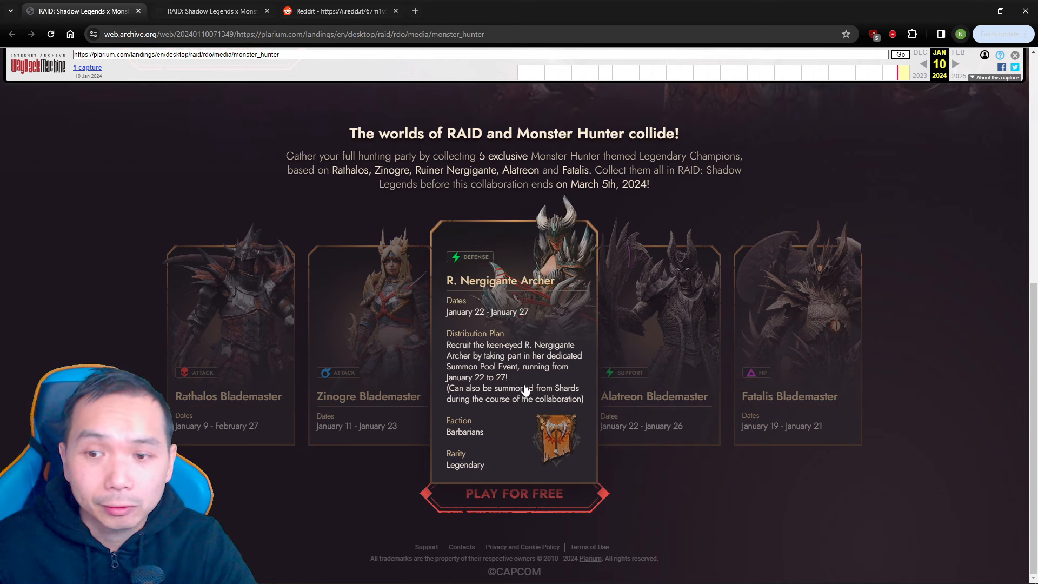
pyautogui.moveTo(686, 468)
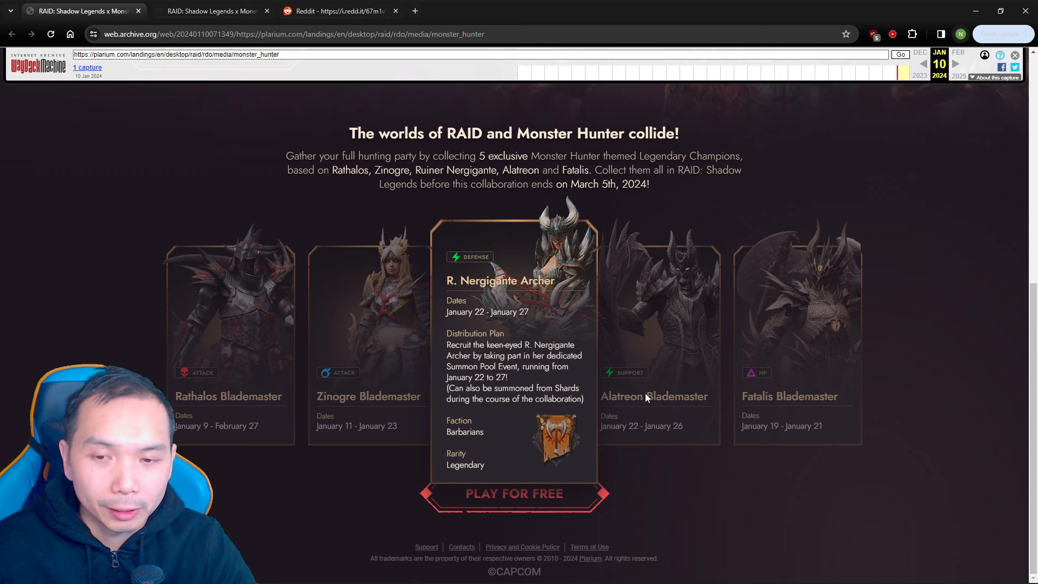
pyautogui.moveTo(610, 355)
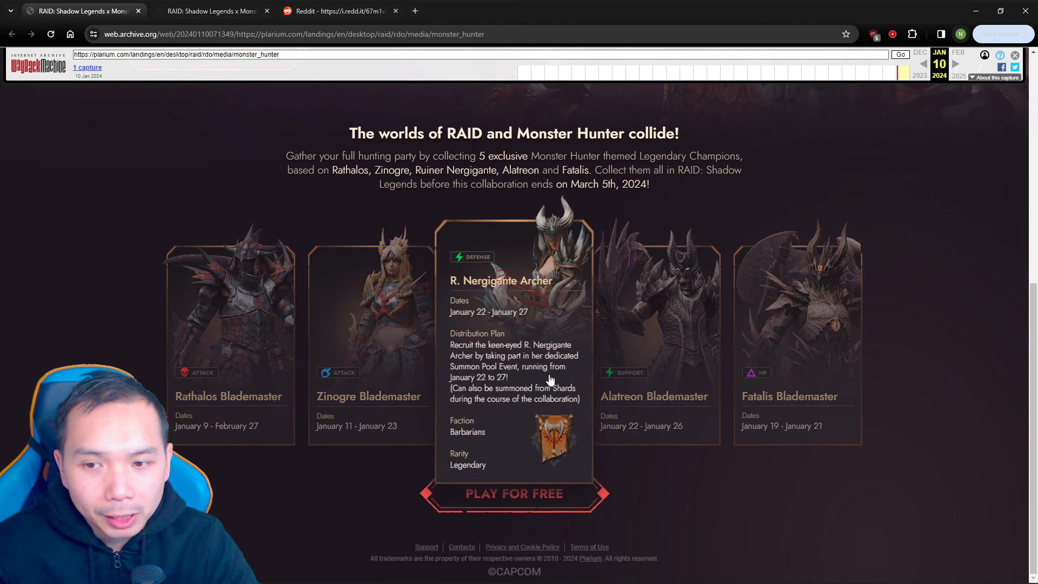
pyautogui.moveTo(640, 349)
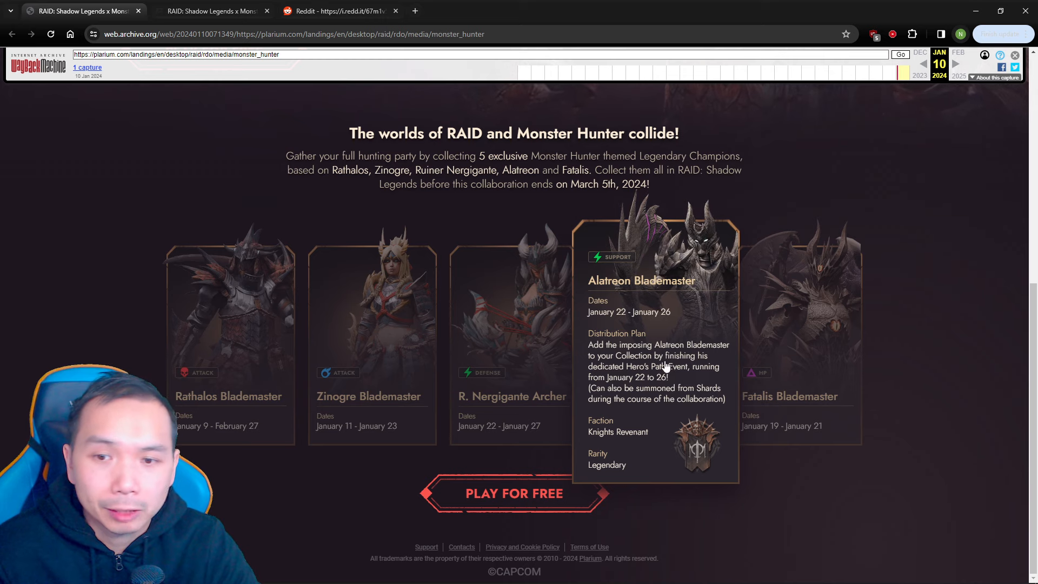
pyautogui.moveTo(679, 381)
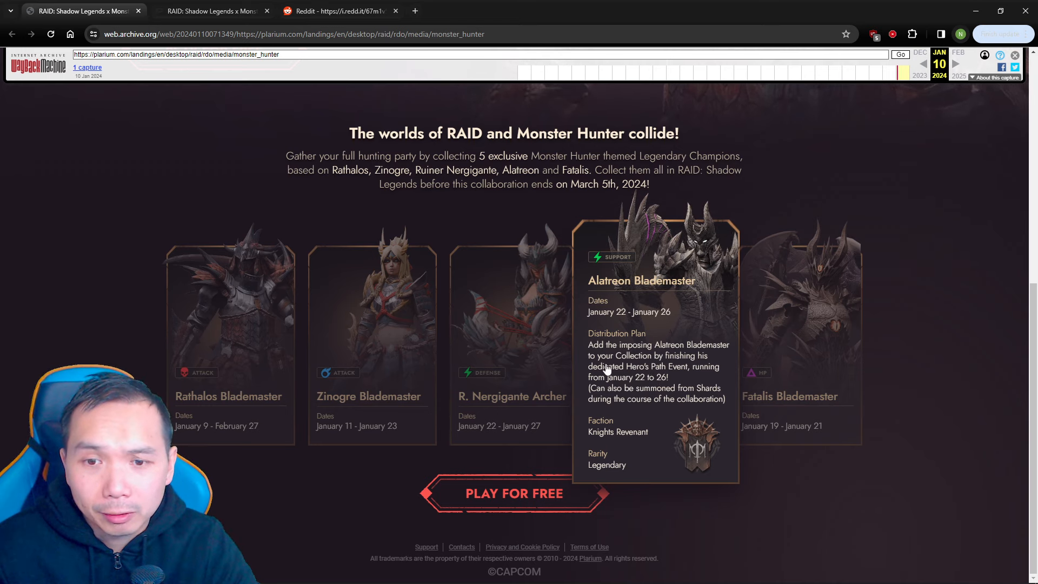
pyautogui.moveTo(679, 361)
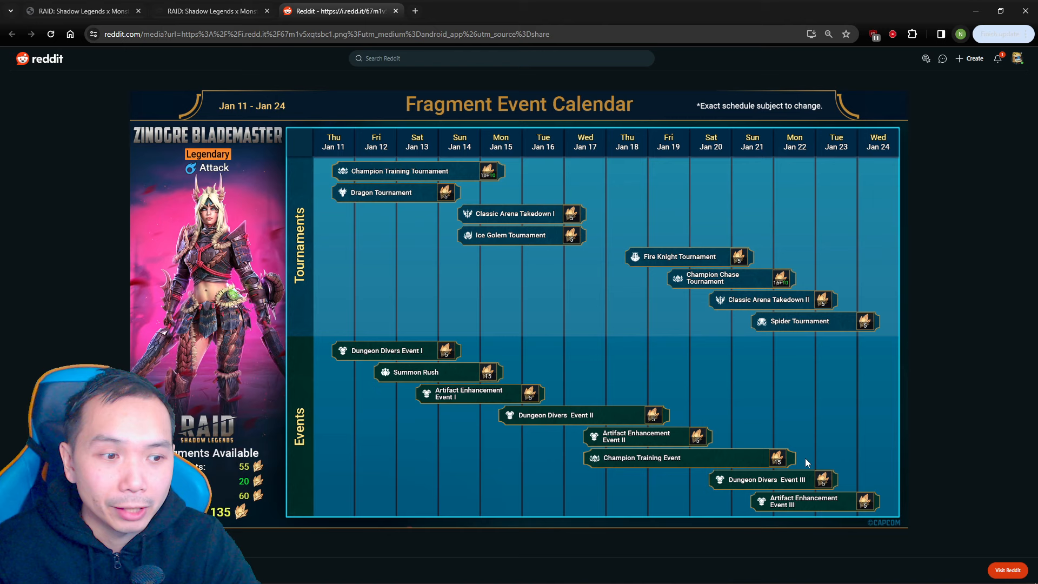
pyautogui.moveTo(930, 462)
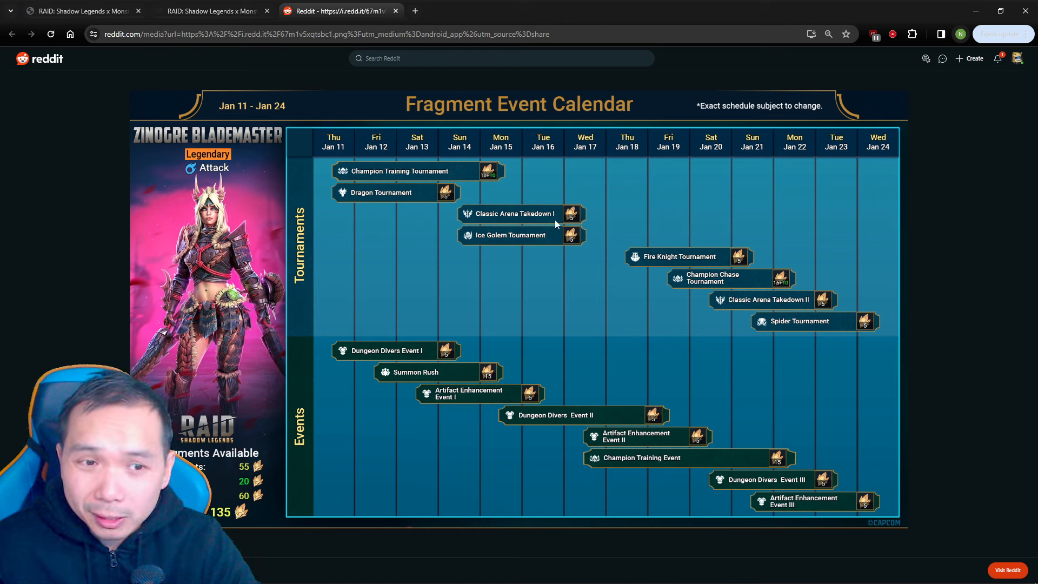
# - Show the live collab page's vague January–February dates for the later champions
pyautogui.click(211, 11)
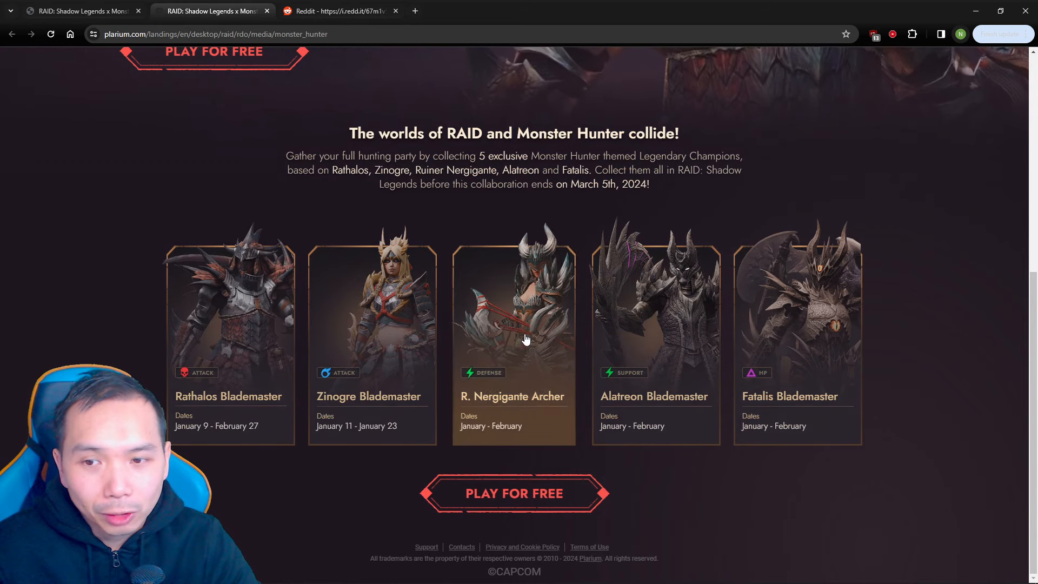
pyautogui.moveTo(664, 342)
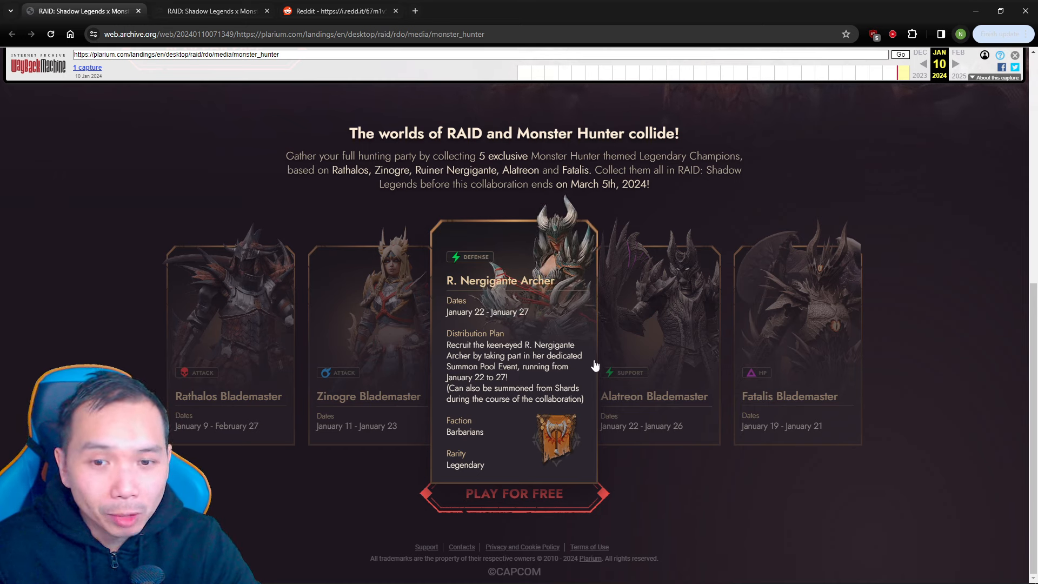
pyautogui.moveTo(708, 337)
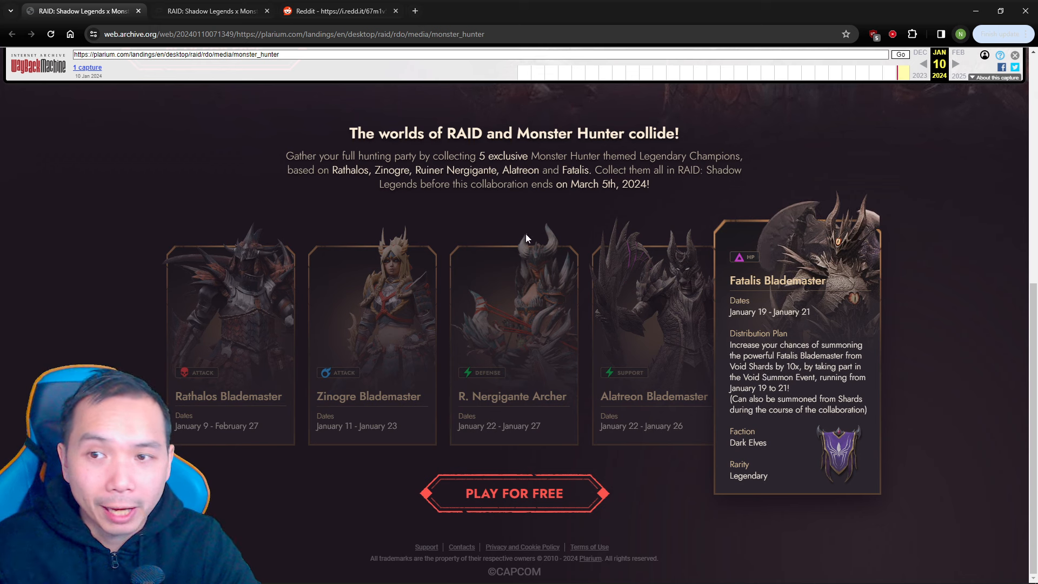
# - Review Fatalis Blademaster's archived January 19–21 Void Summon Event details
pyautogui.click(339, 11)
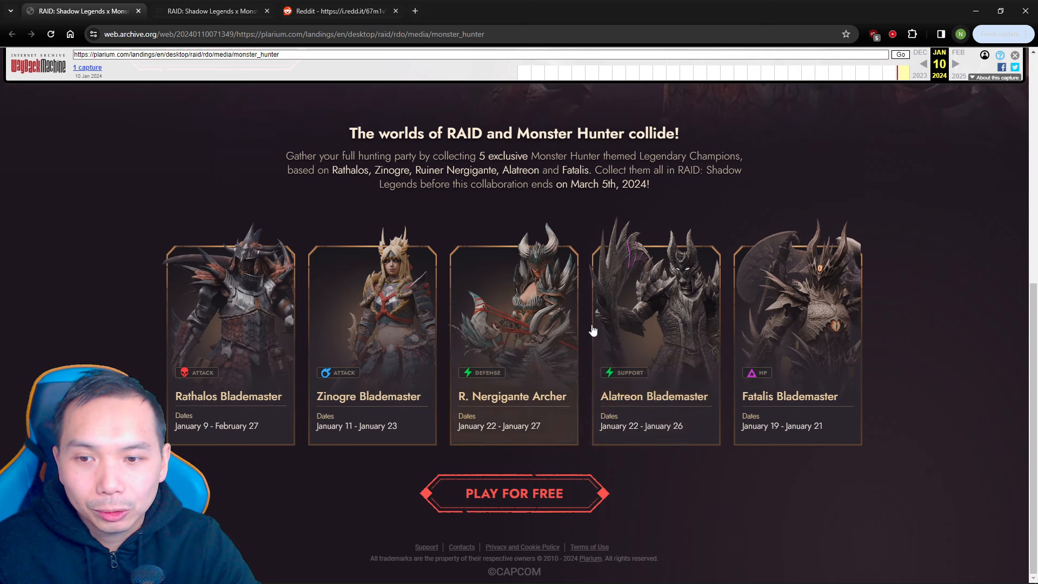
pyautogui.moveTo(533, 387)
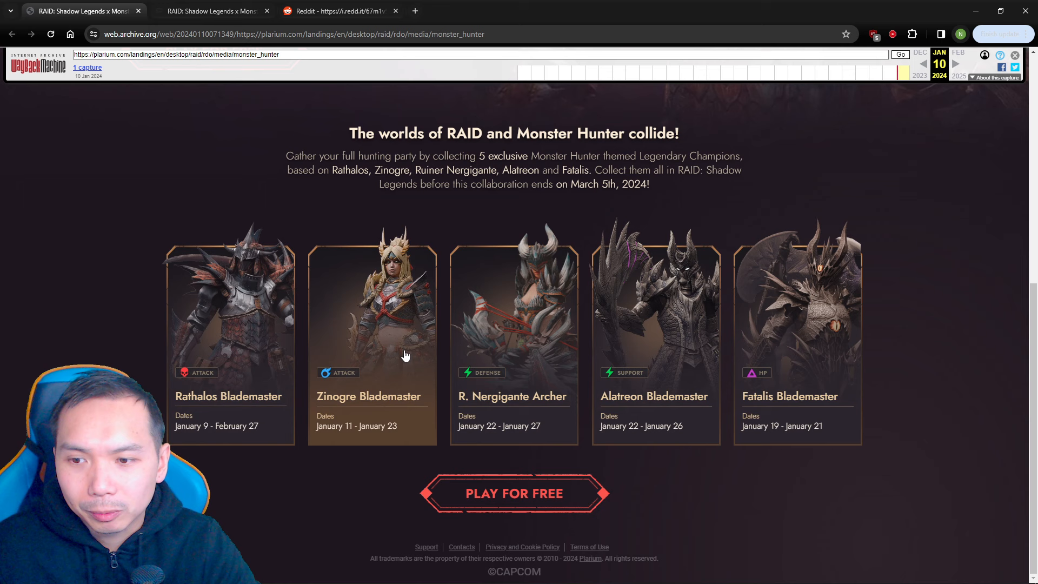
pyautogui.moveTo(253, 442)
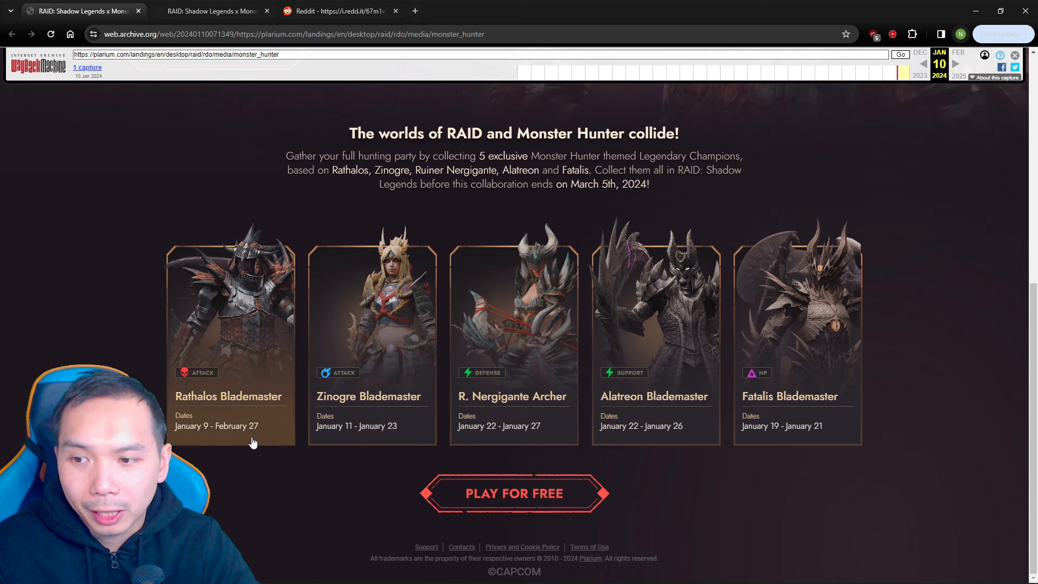
pyautogui.moveTo(238, 367)
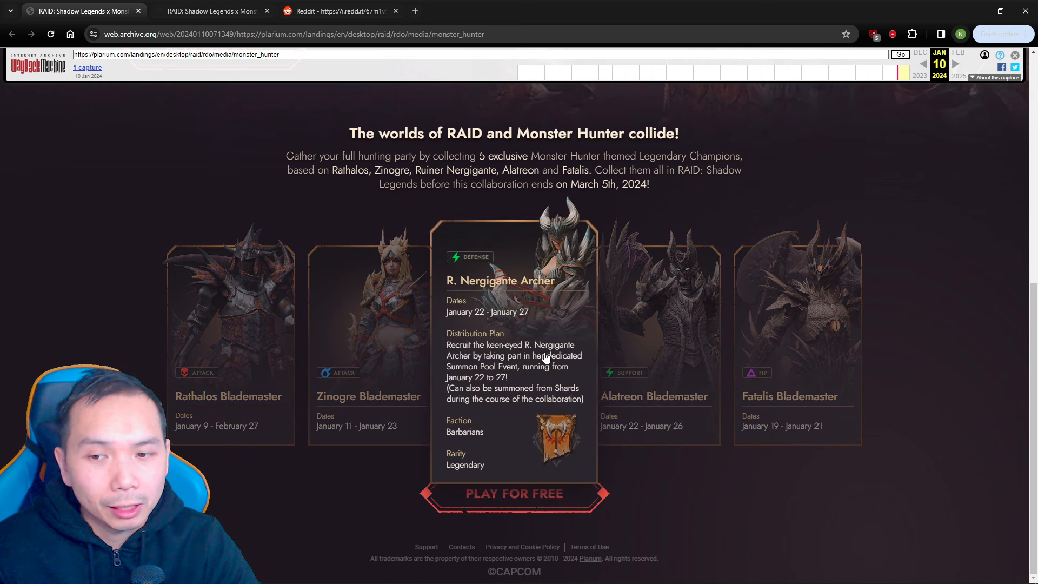
pyautogui.moveTo(365, 411)
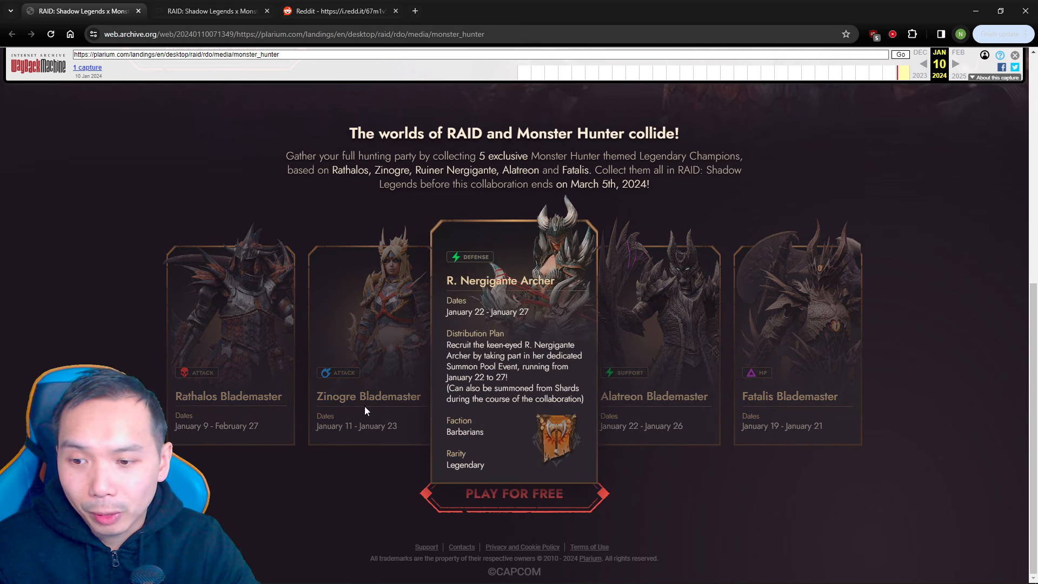
pyautogui.moveTo(337, 571)
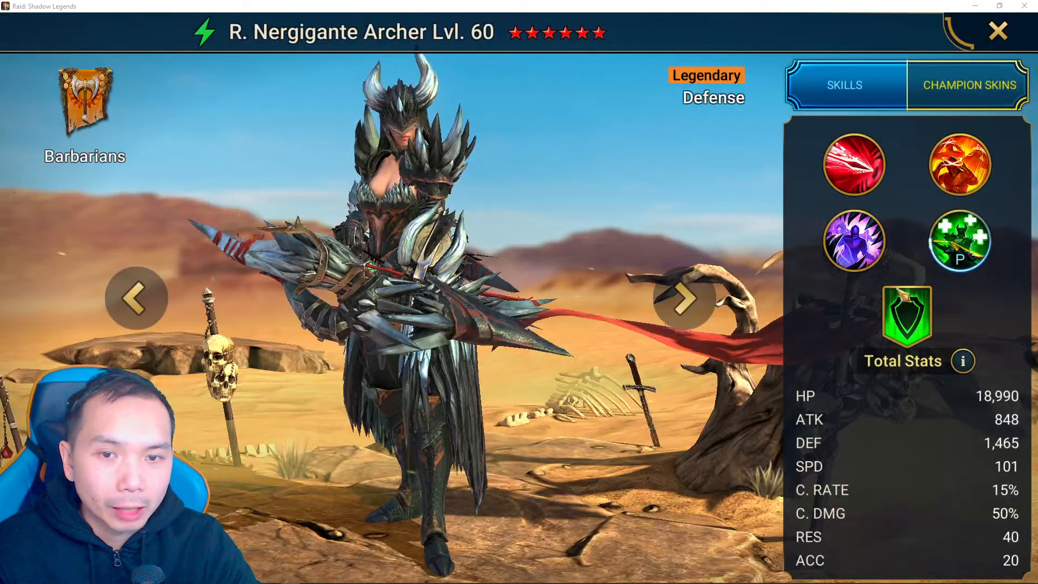
# - Read R. Nergigante Archer's Rapid Shot, Spinning Shot and Nergigante Ambition skills, then move to Fatalis Blademaster
pyautogui.click(854, 241)
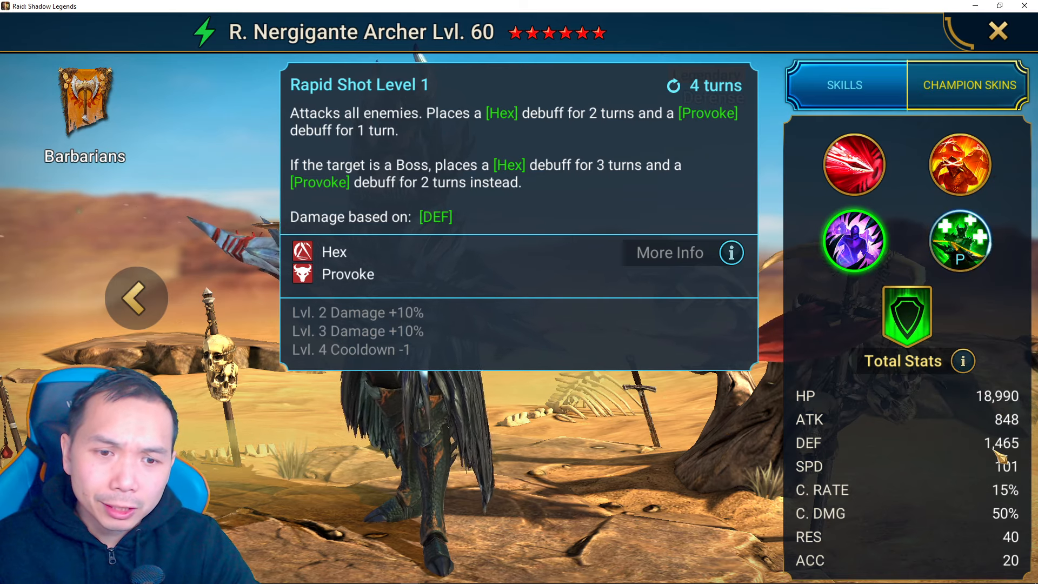
pyautogui.click(959, 165)
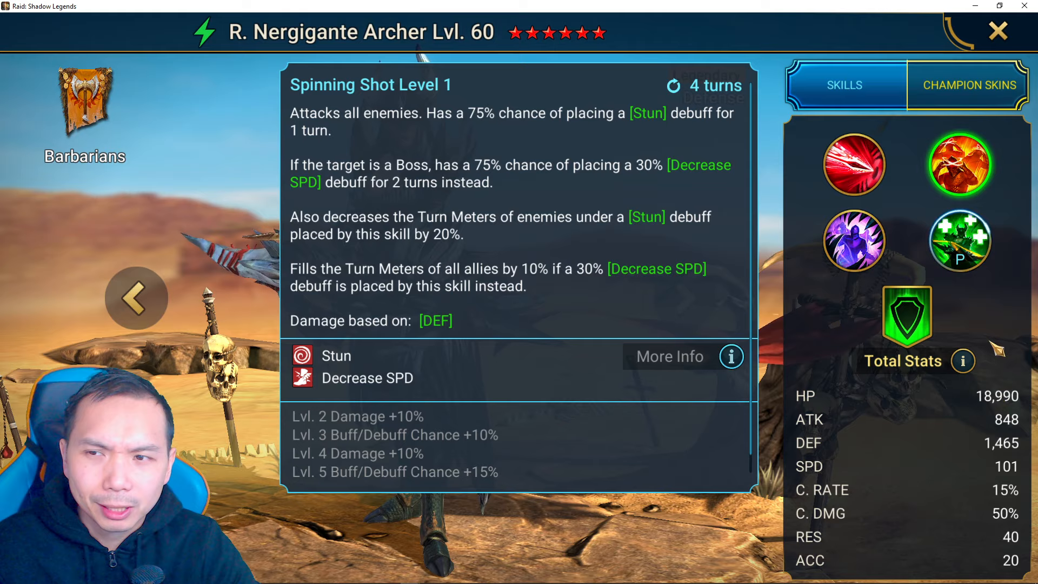
pyautogui.click(853, 165)
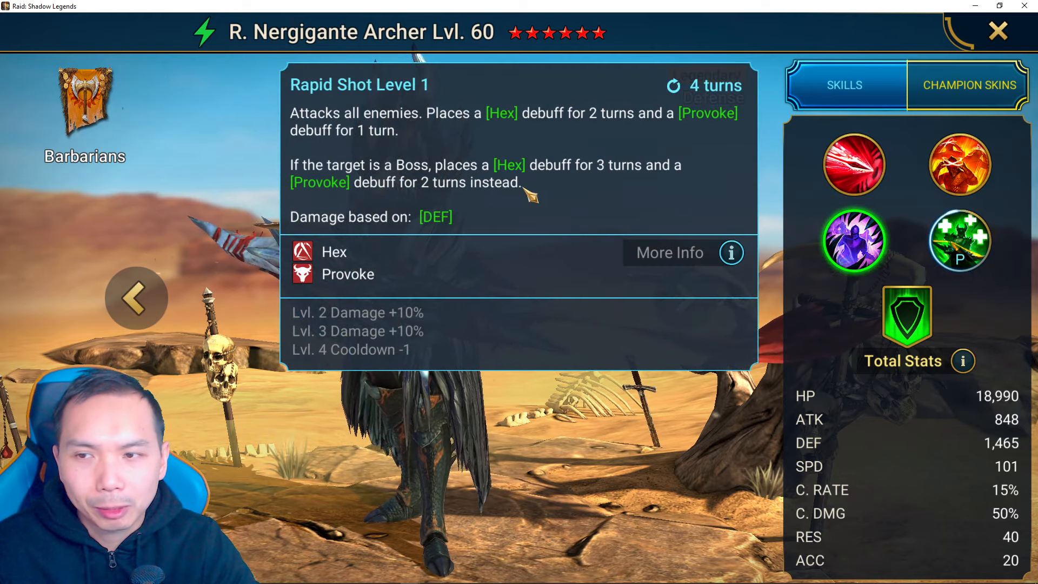
pyautogui.click(958, 240)
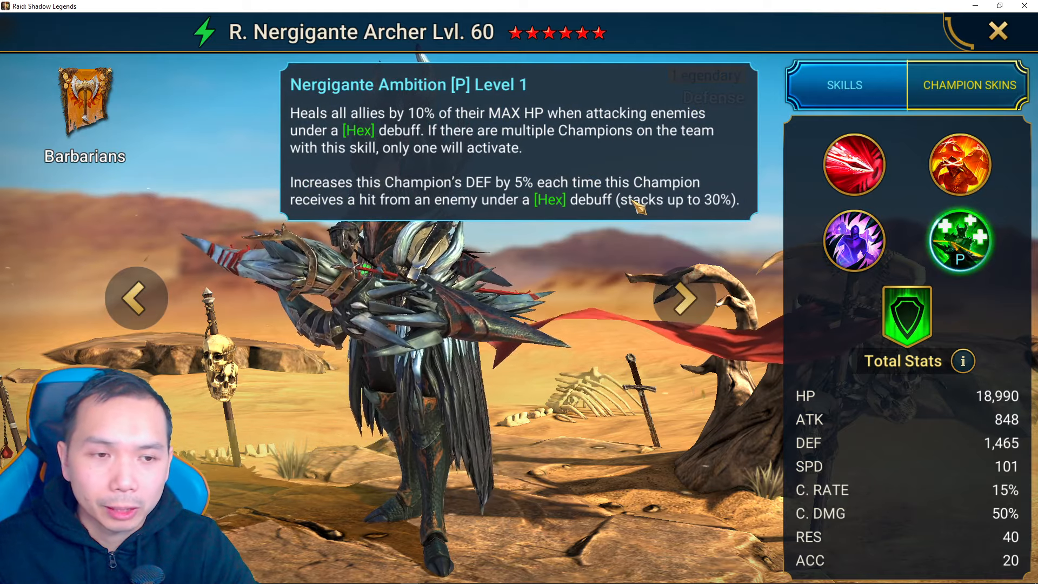
pyautogui.click(998, 30)
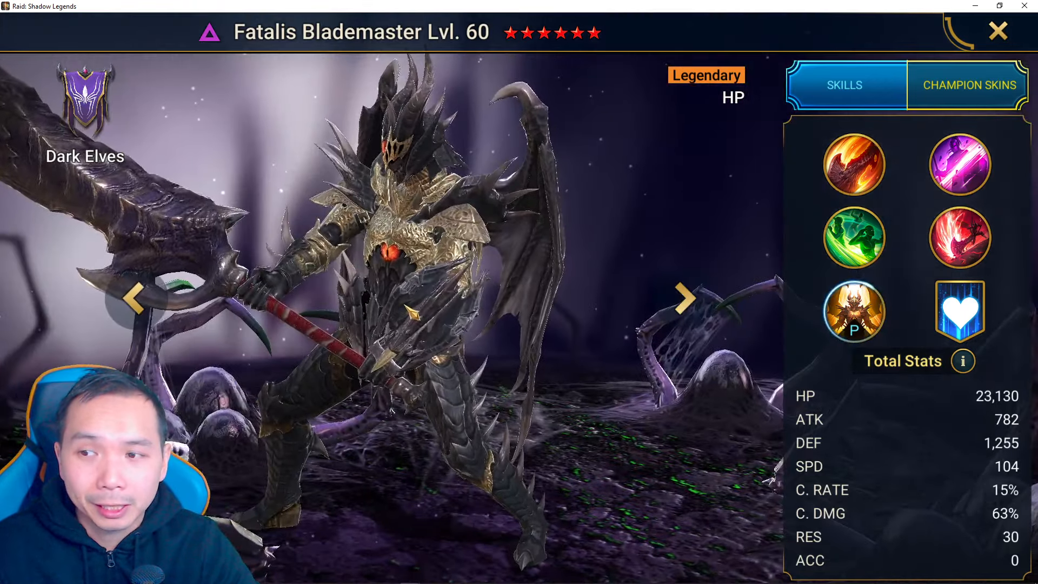
# - View Fatalis Blademaster's Lvl 60 skill details, then close back to the Dark Elves roster
pyautogui.click(959, 164)
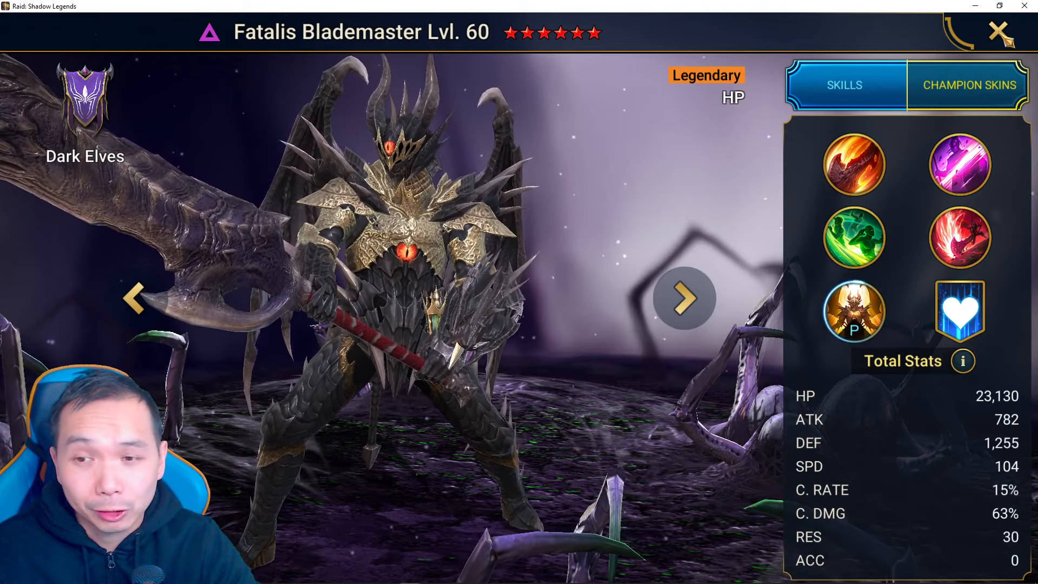
pyautogui.click(999, 32)
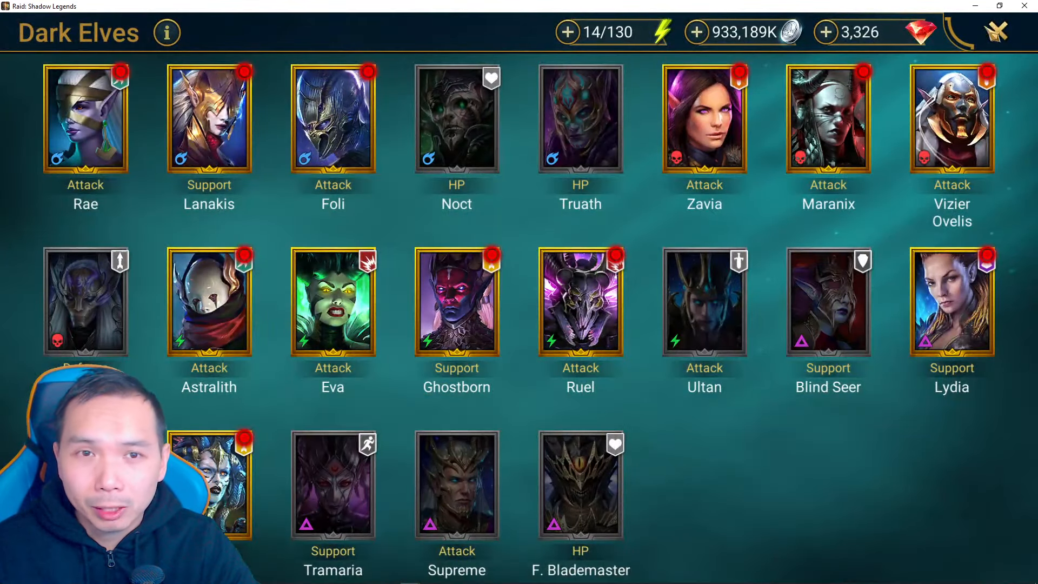